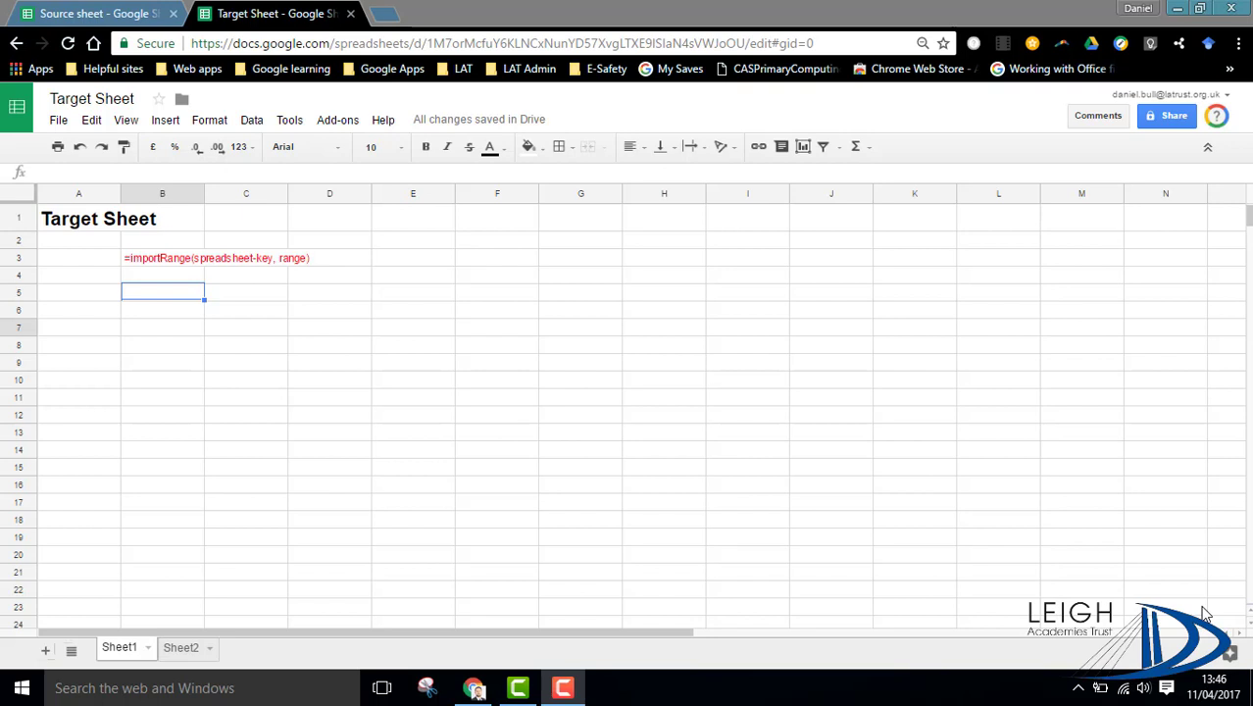
pyautogui.moveTo(1135, 588)
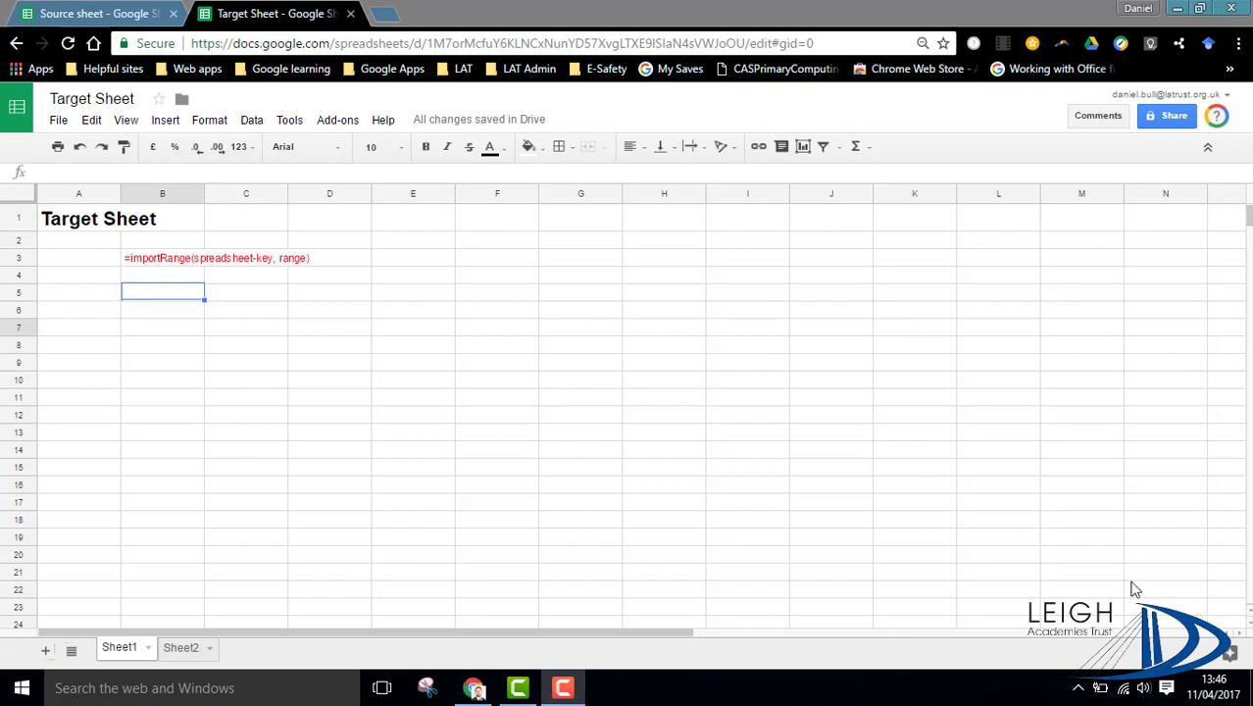
pyautogui.moveTo(572, 302)
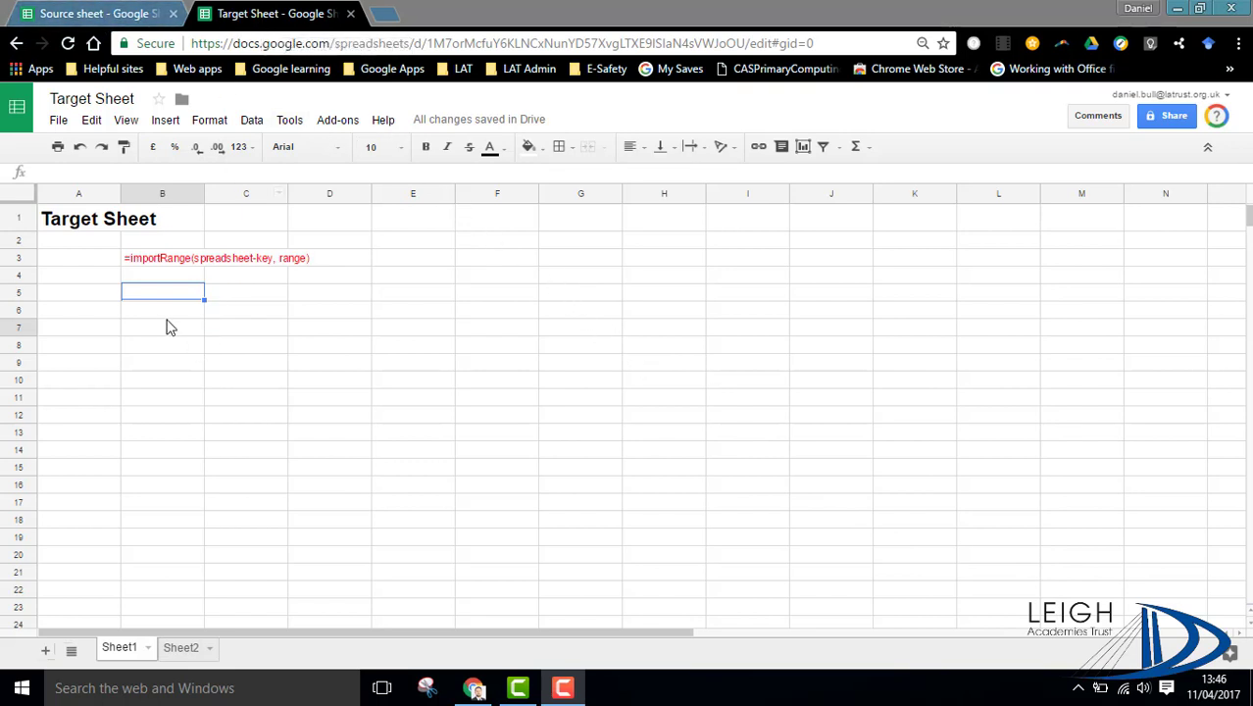
pyautogui.moveTo(161, 302)
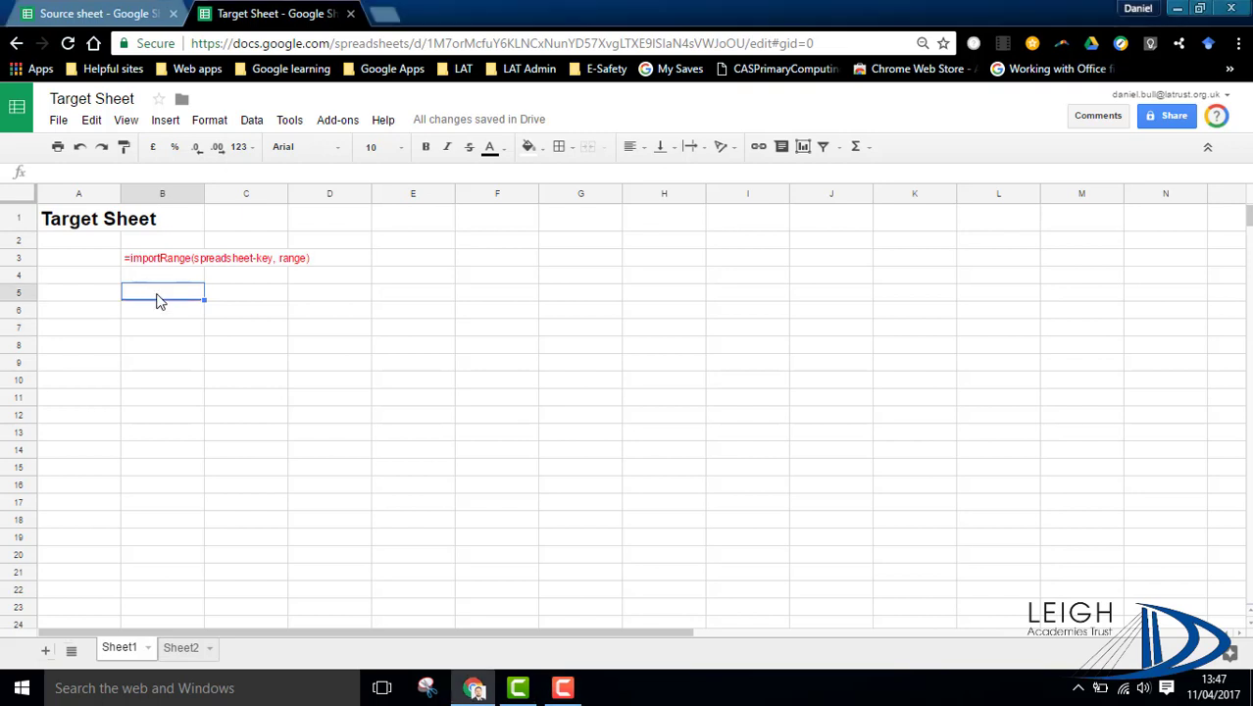
# Begin cell B5 with =importRange( ready for its arguments
pyautogui.write('=')
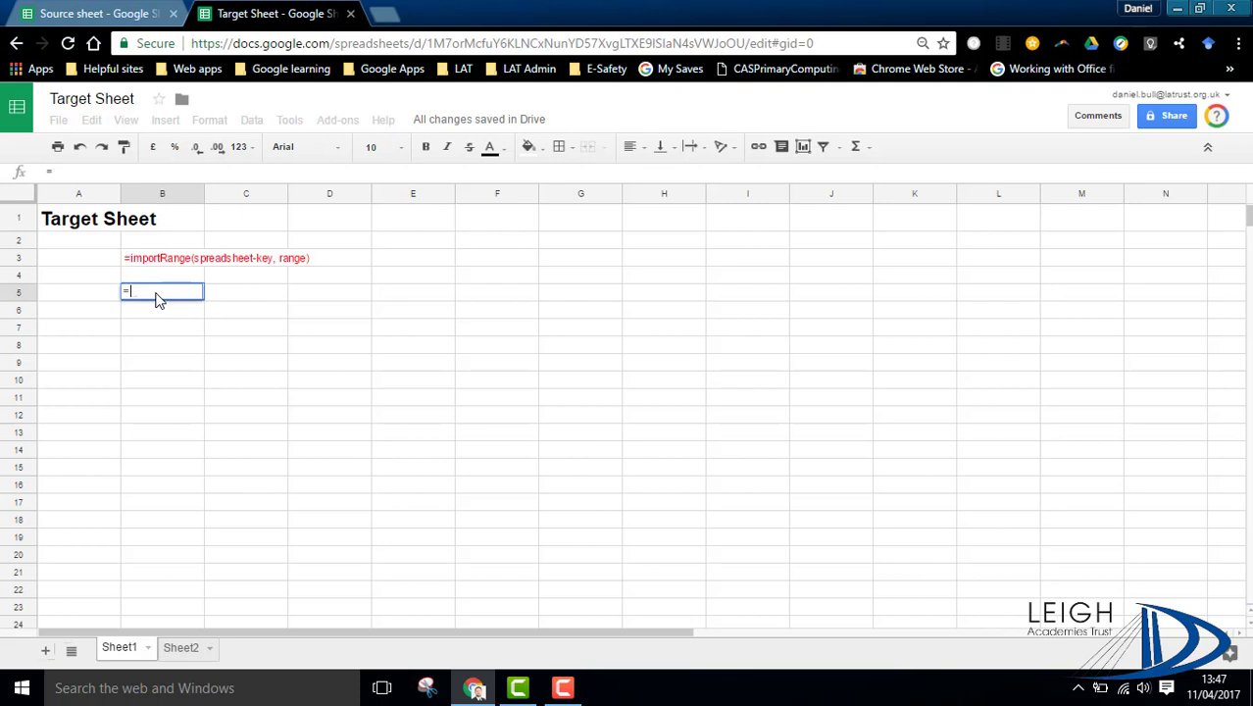
pyautogui.write('impo')
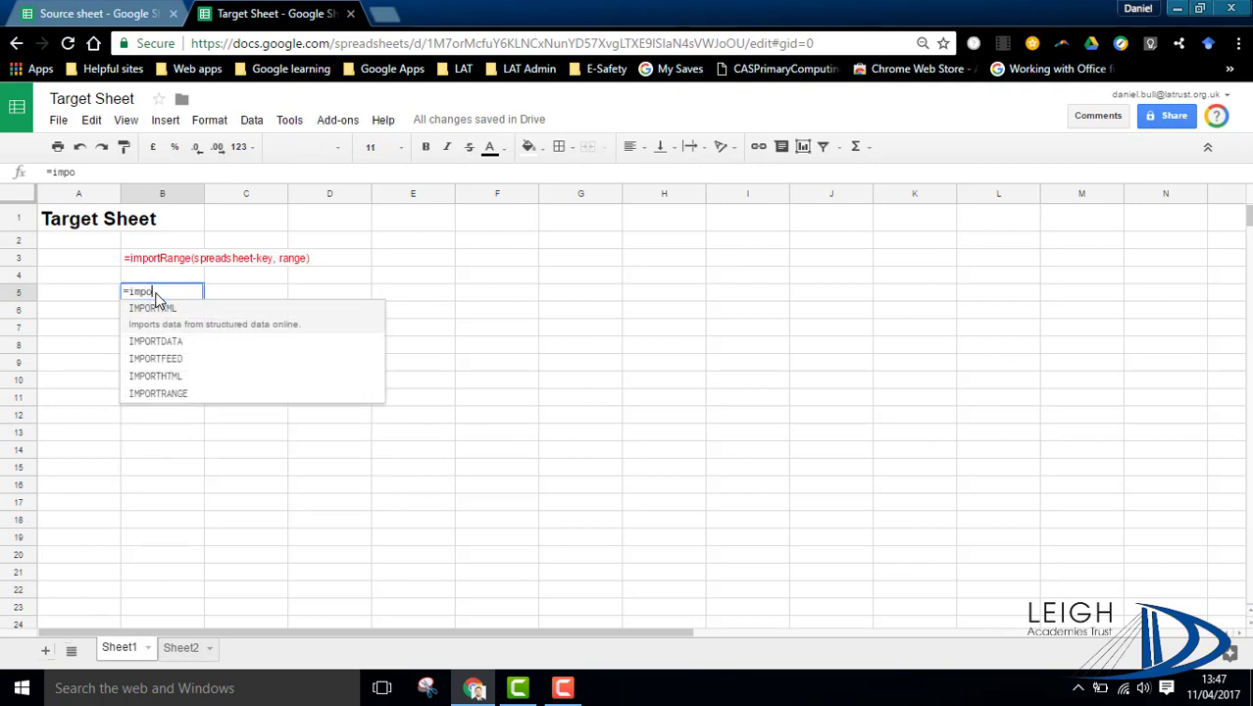
pyautogui.write('rt')
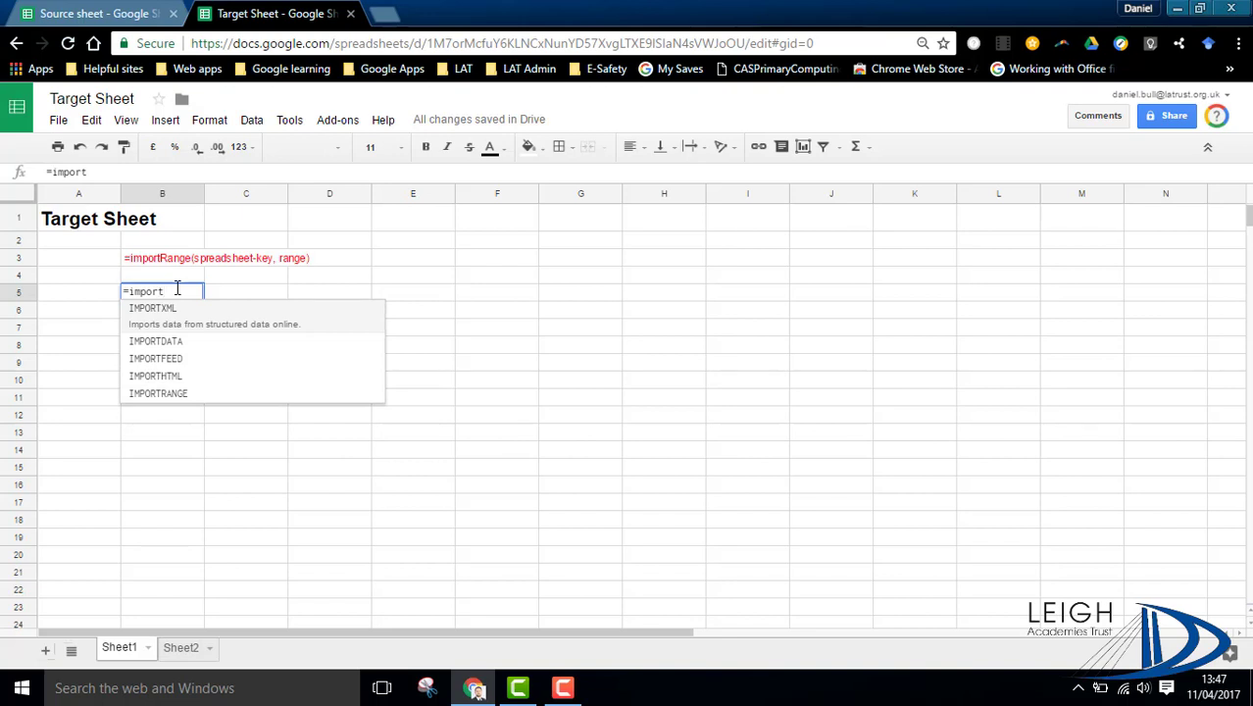
pyautogui.write('R')
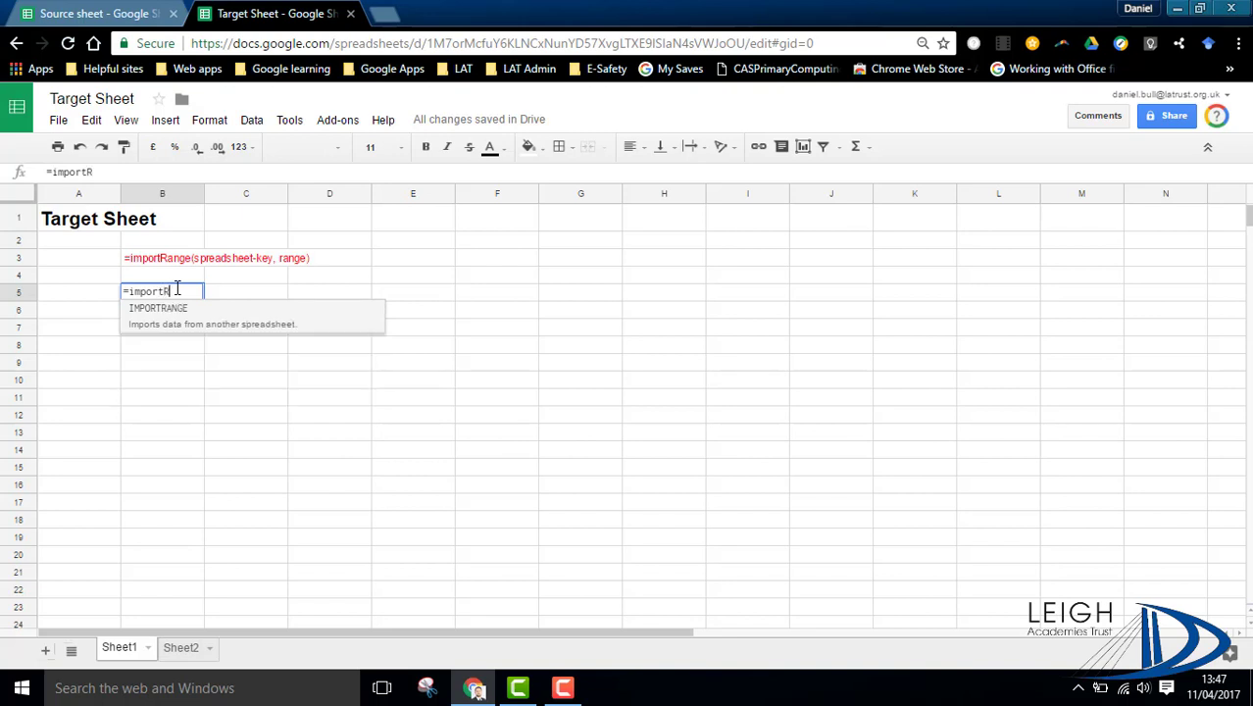
pyautogui.write('ange')
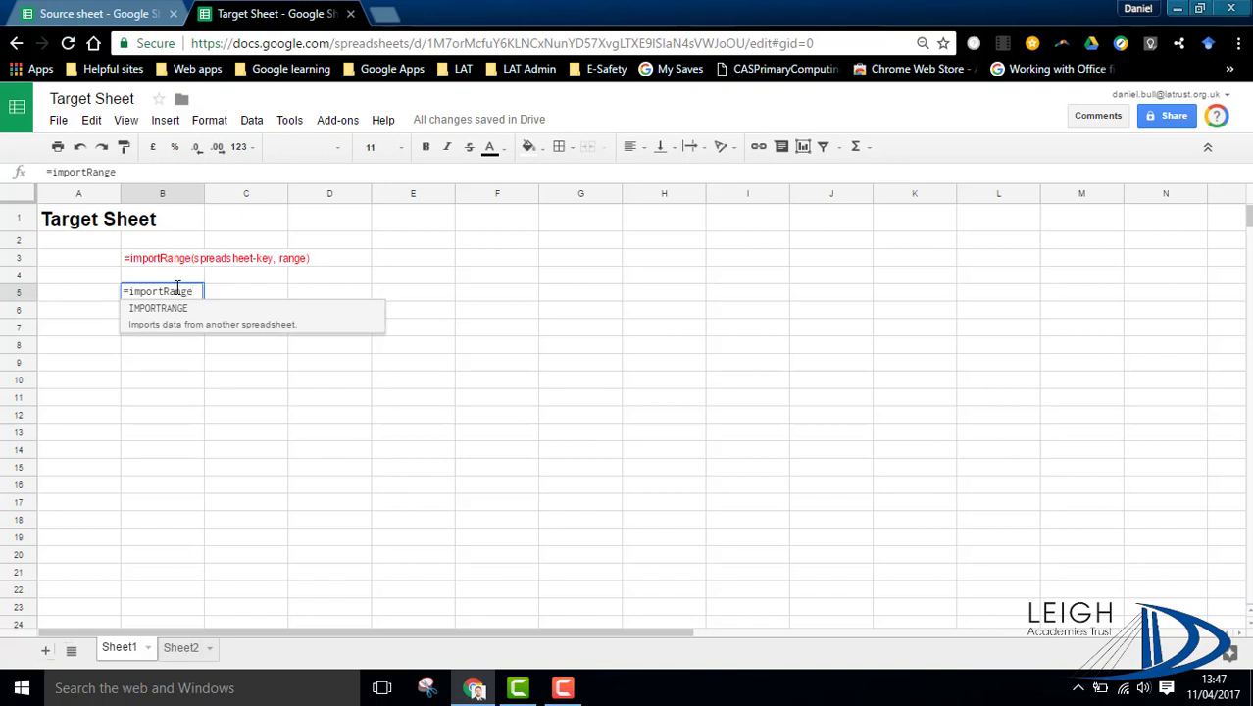
pyautogui.write('(')
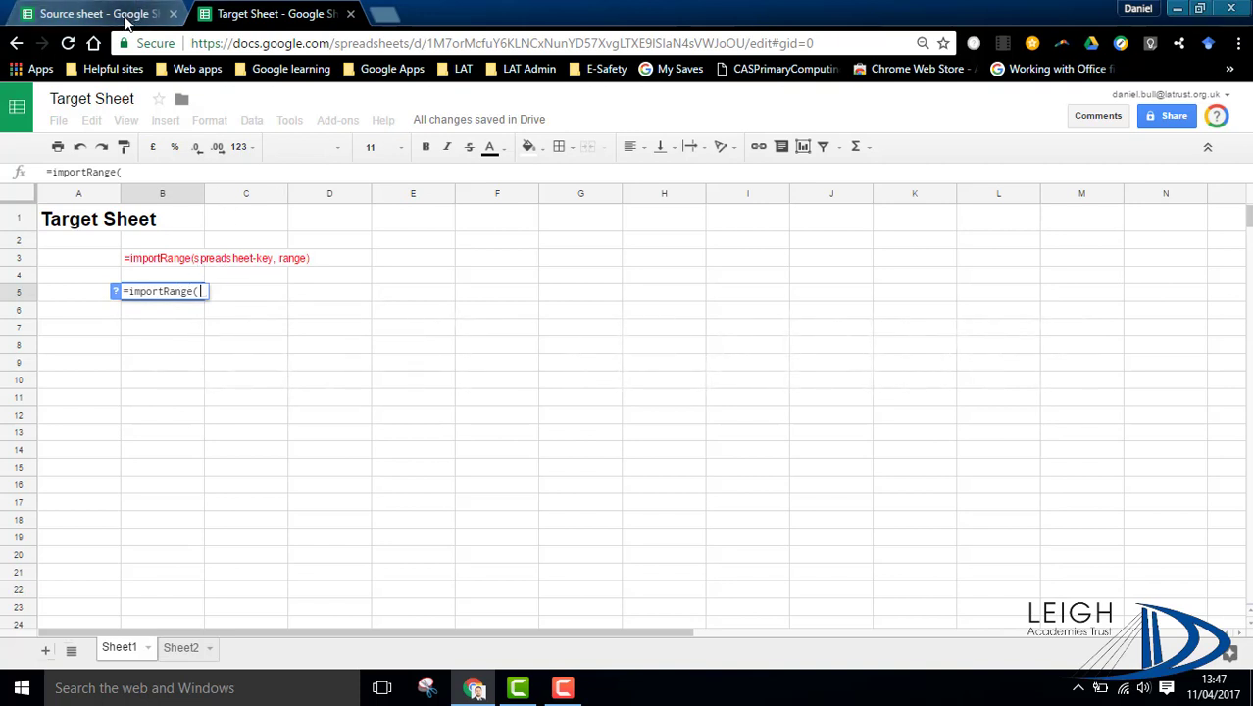
pyautogui.moveTo(110, 22)
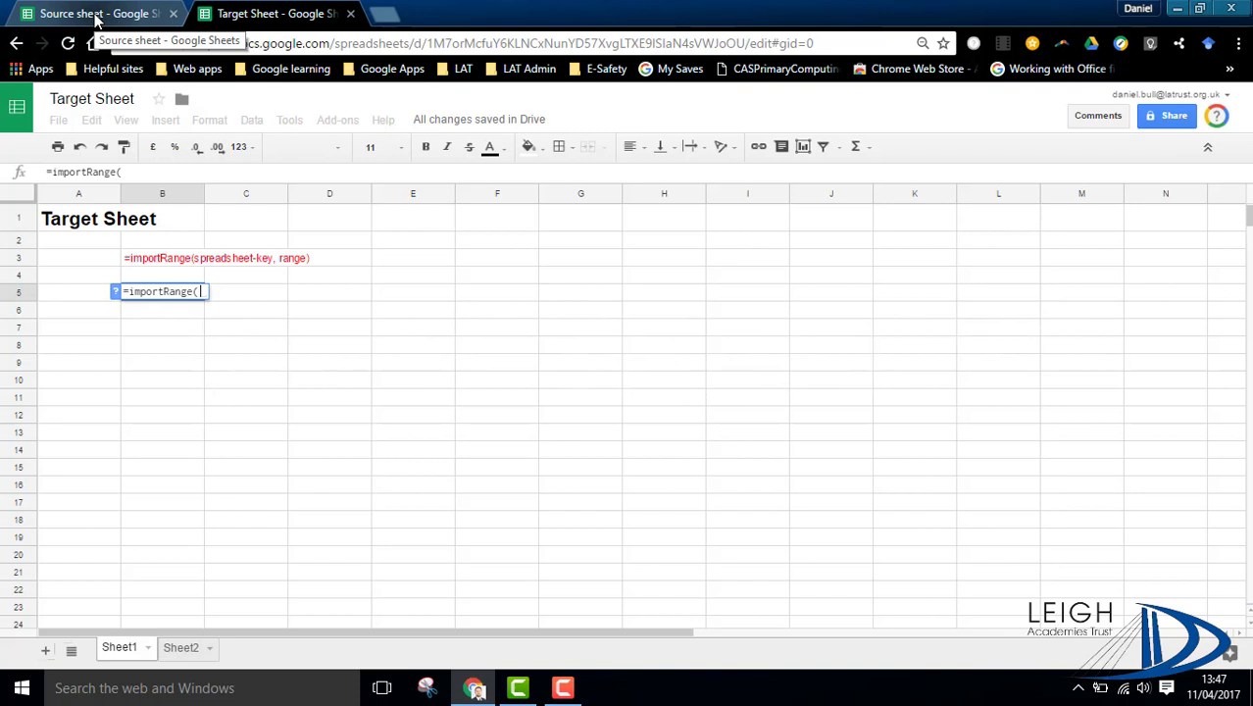
pyautogui.click(75, 18)
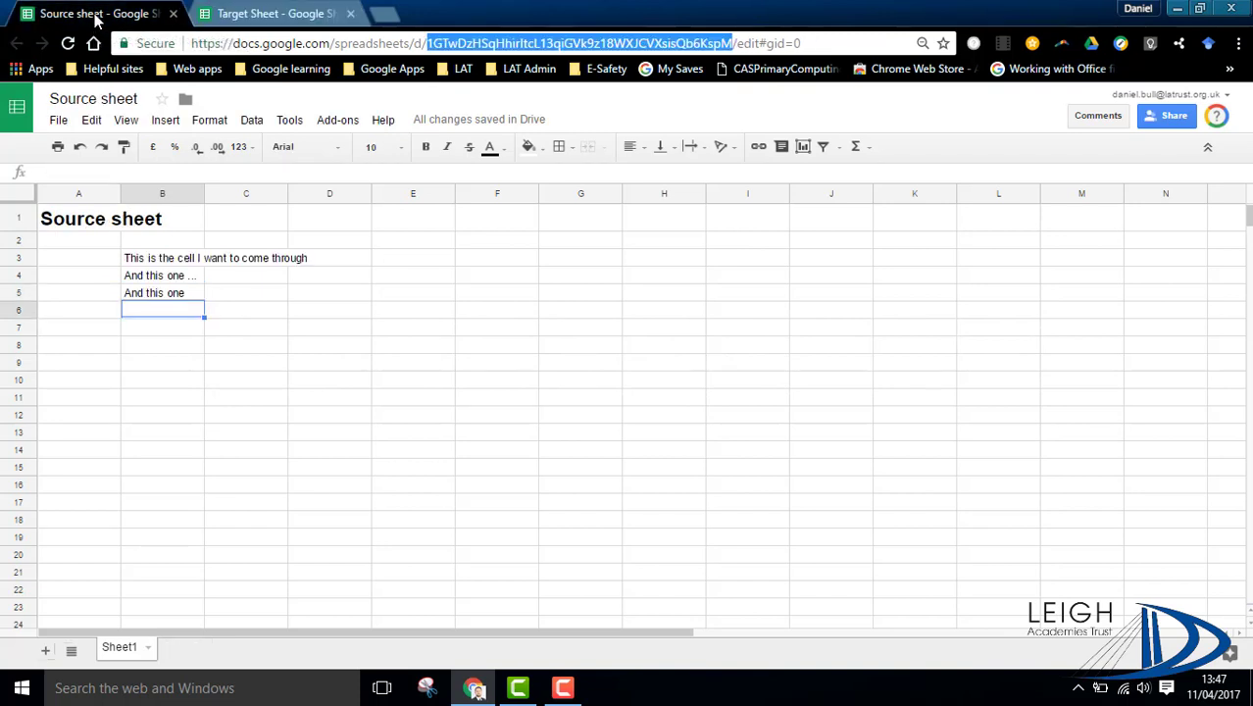
pyautogui.moveTo(461, 55)
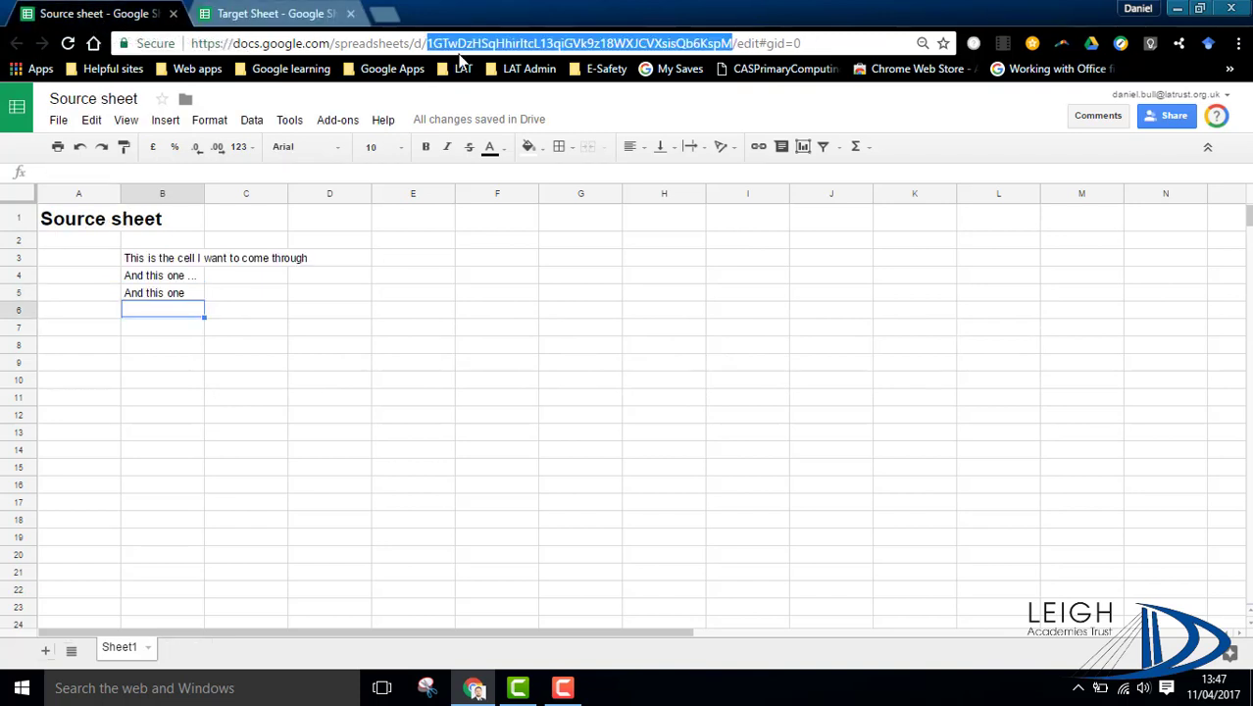
pyautogui.moveTo(733, 59)
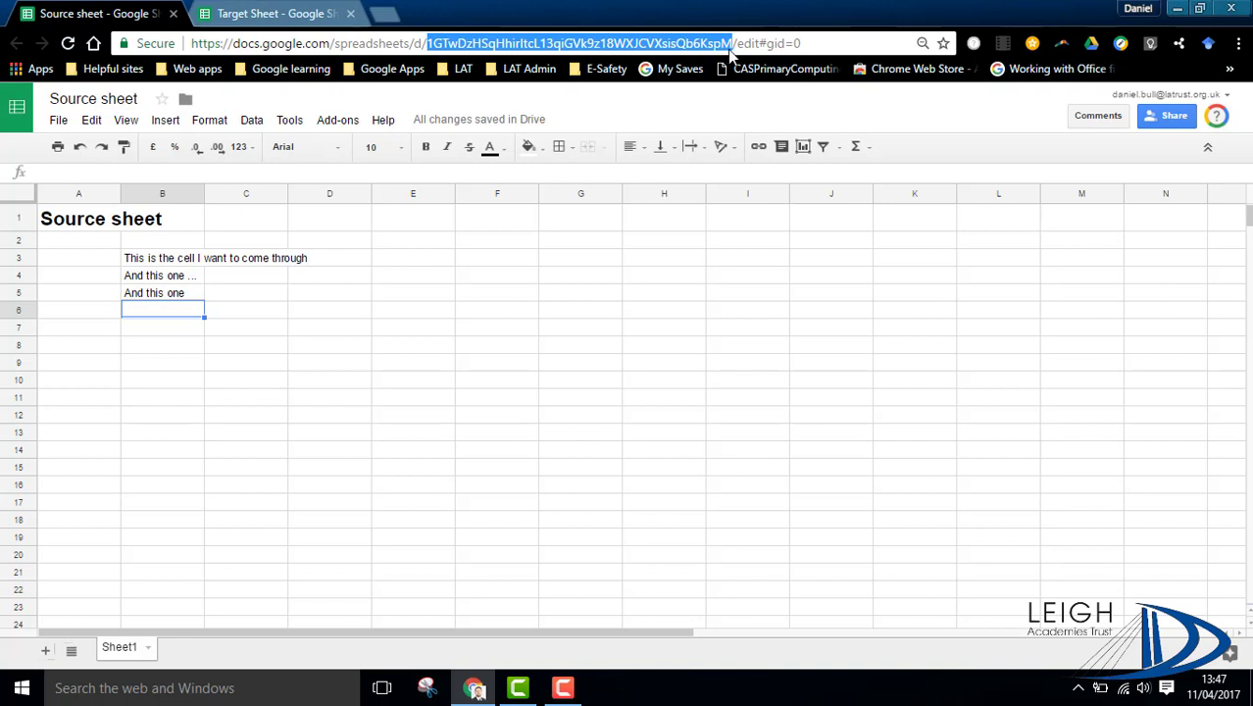
pyautogui.moveTo(95, 98)
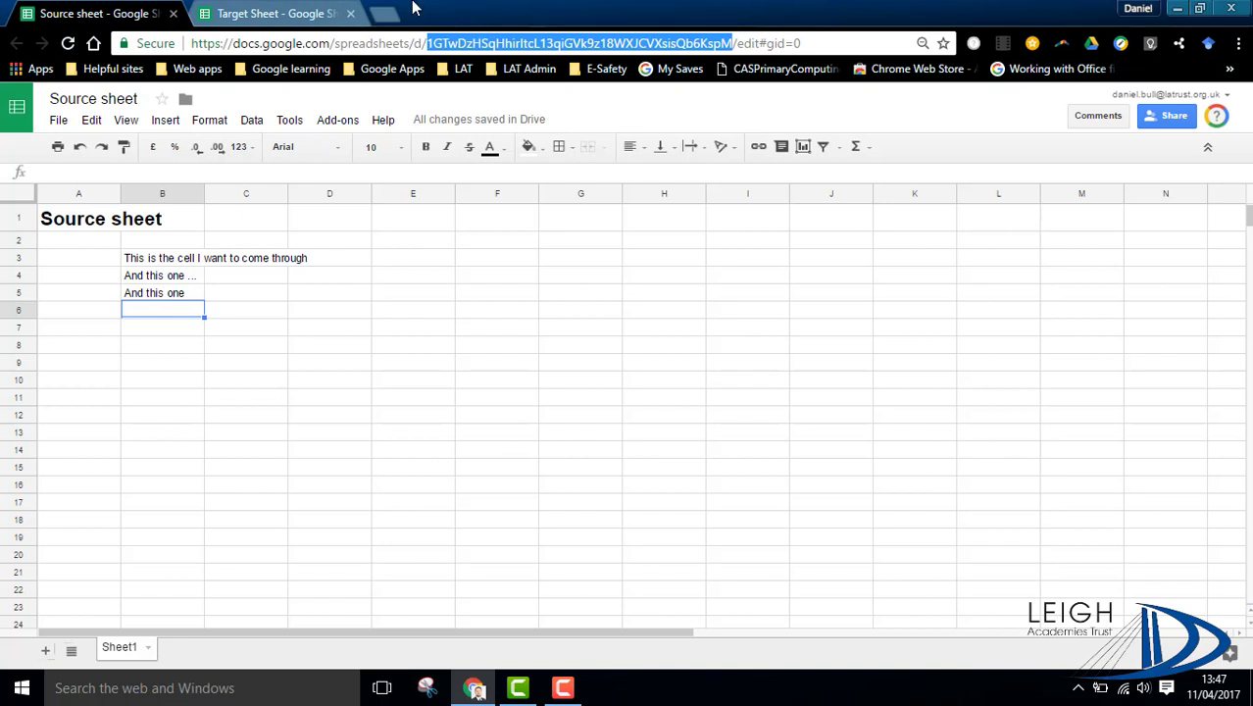
pyautogui.moveTo(486, 55)
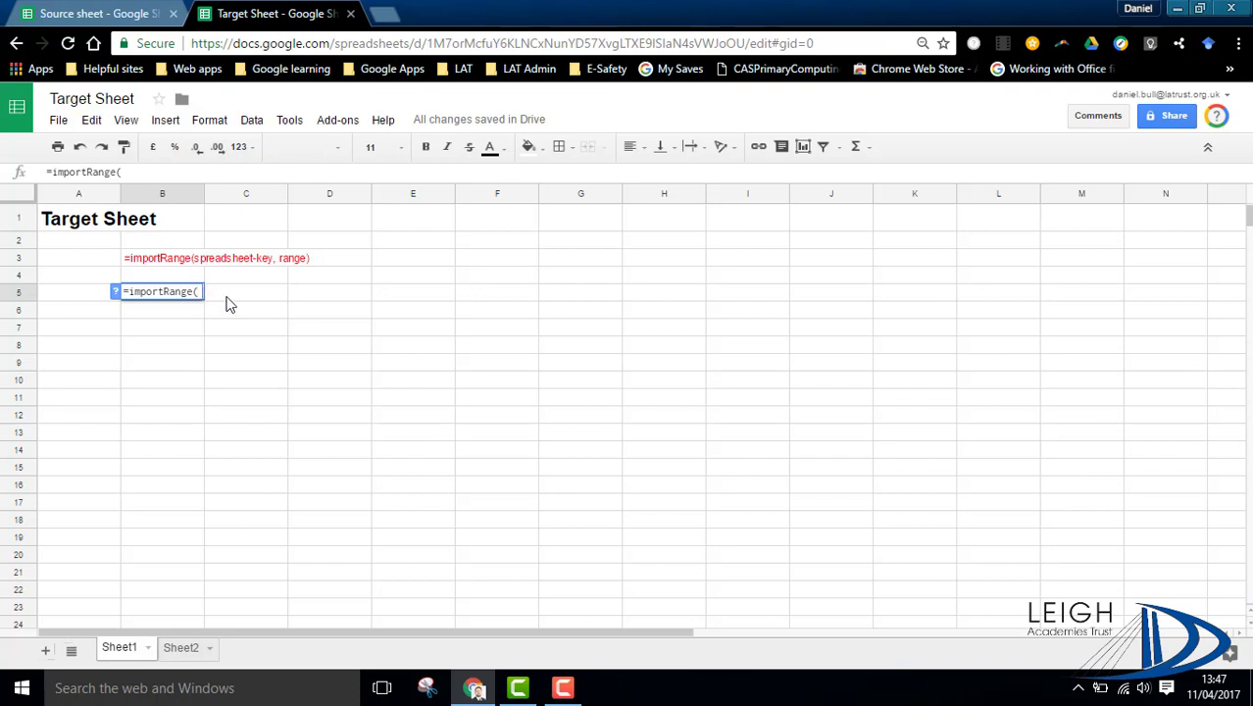
# Add the Source sheet key "1GTwDzHSqHhirItcL13qiGVk9z18WXJCVXsisQb6KspM" in quotes as the first argument
pyautogui.write('"')
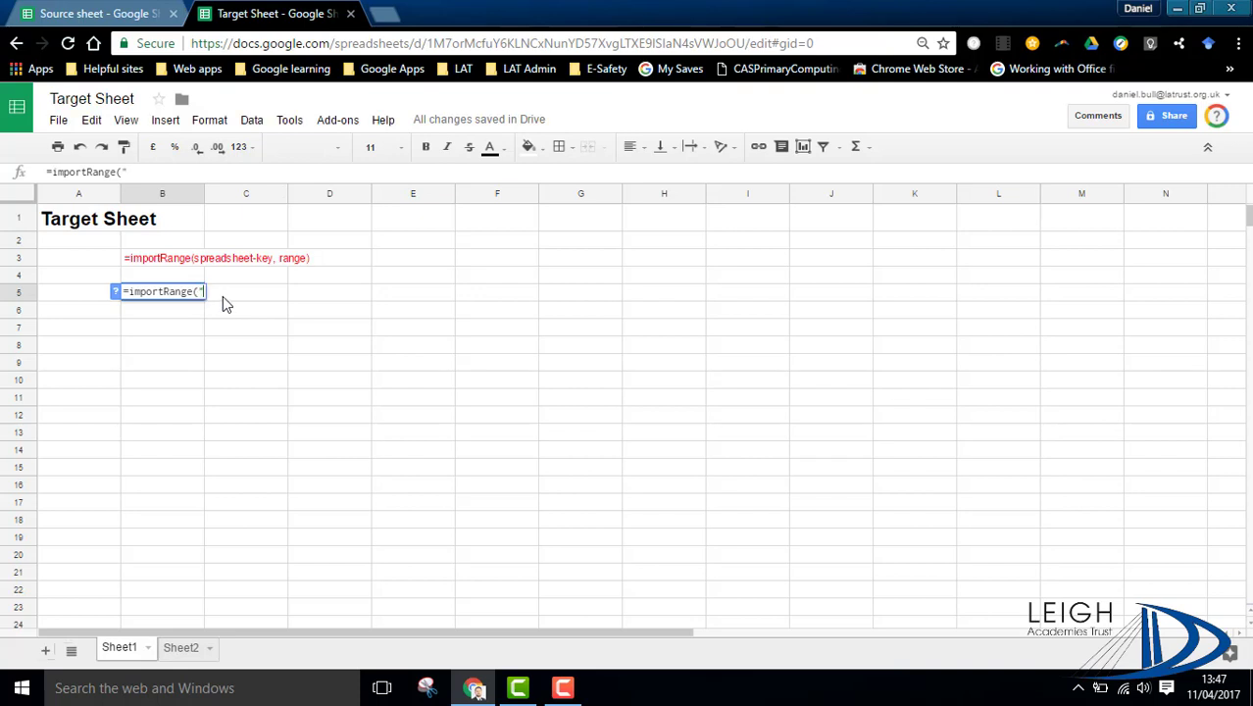
pyautogui.write('1GTwDzHSqHhirItcL13qiGVk9z18WXJCVXsisQb6KspM",')
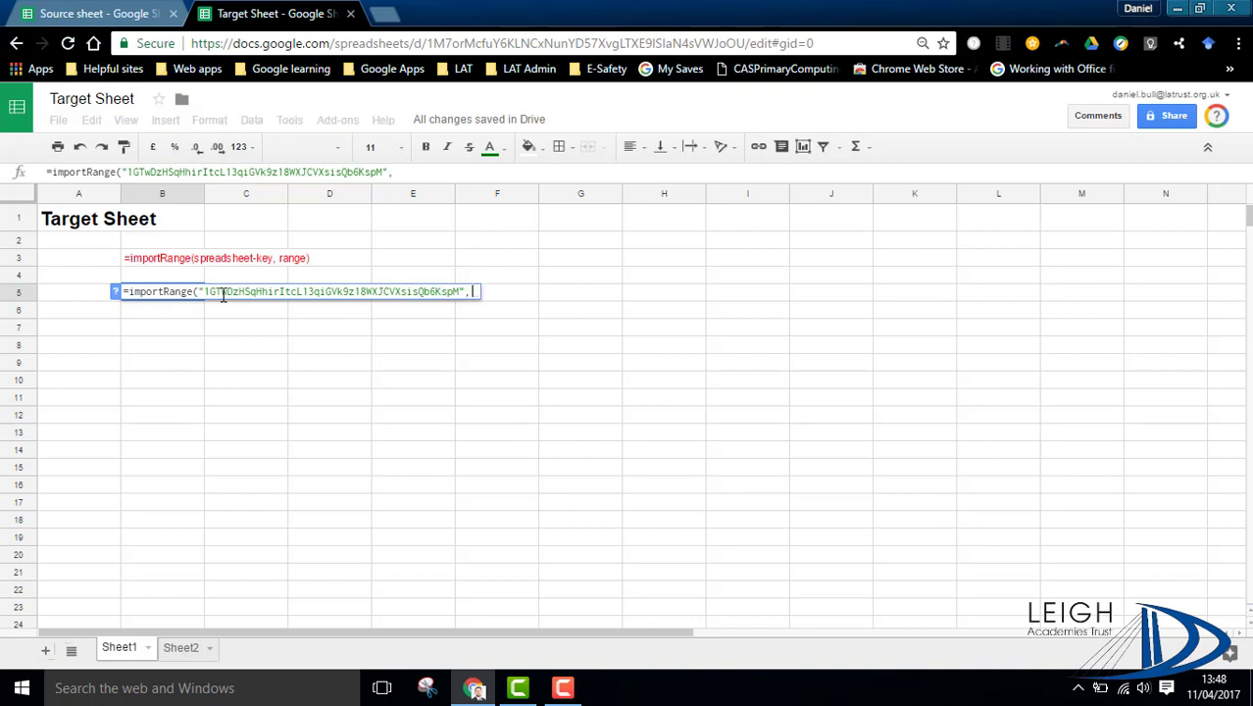
pyautogui.write('"')
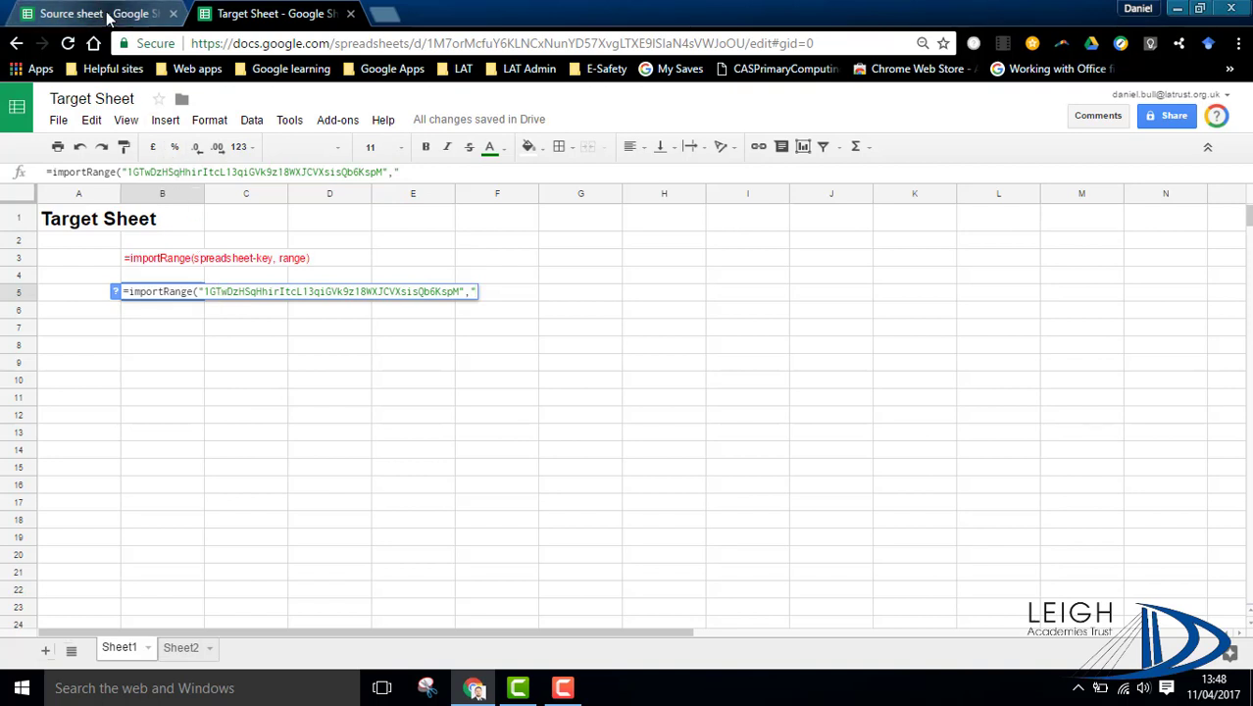
pyautogui.click(63, 16)
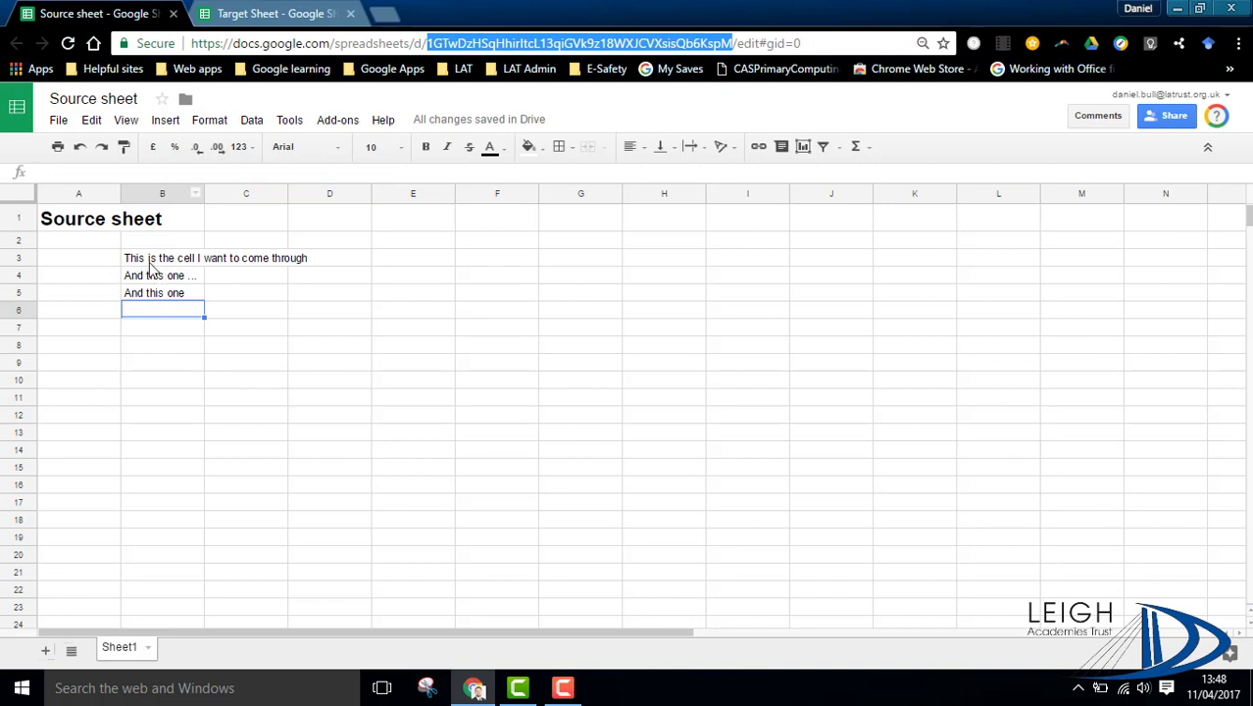
pyautogui.click(161, 258)
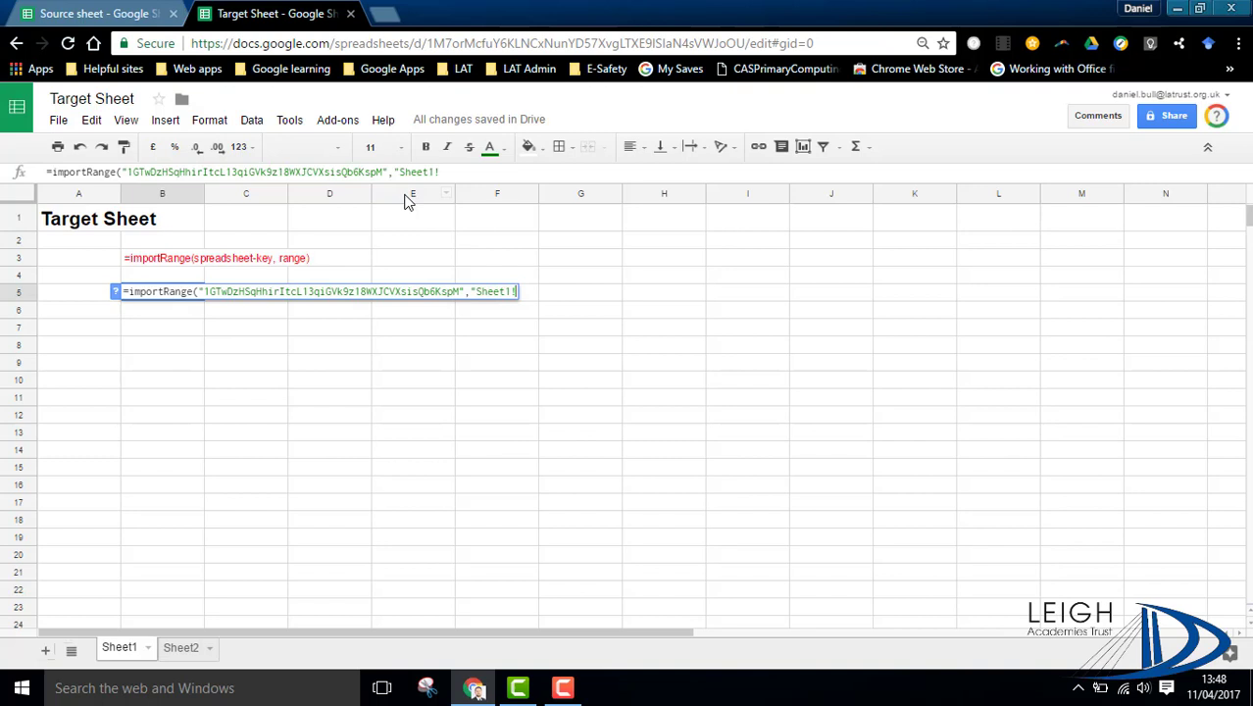
# Complete the range argument as Sheet1!B3") so B5 imports the Source cell
pyautogui.write('B3')
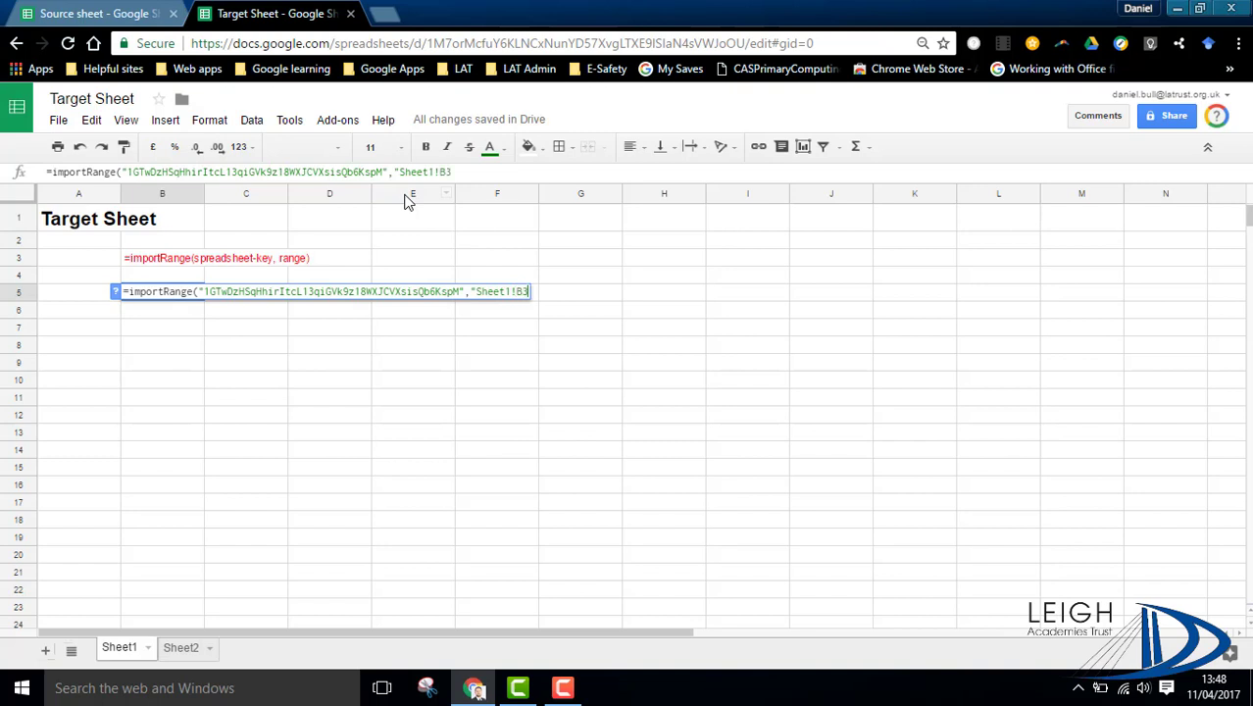
pyautogui.write(')')
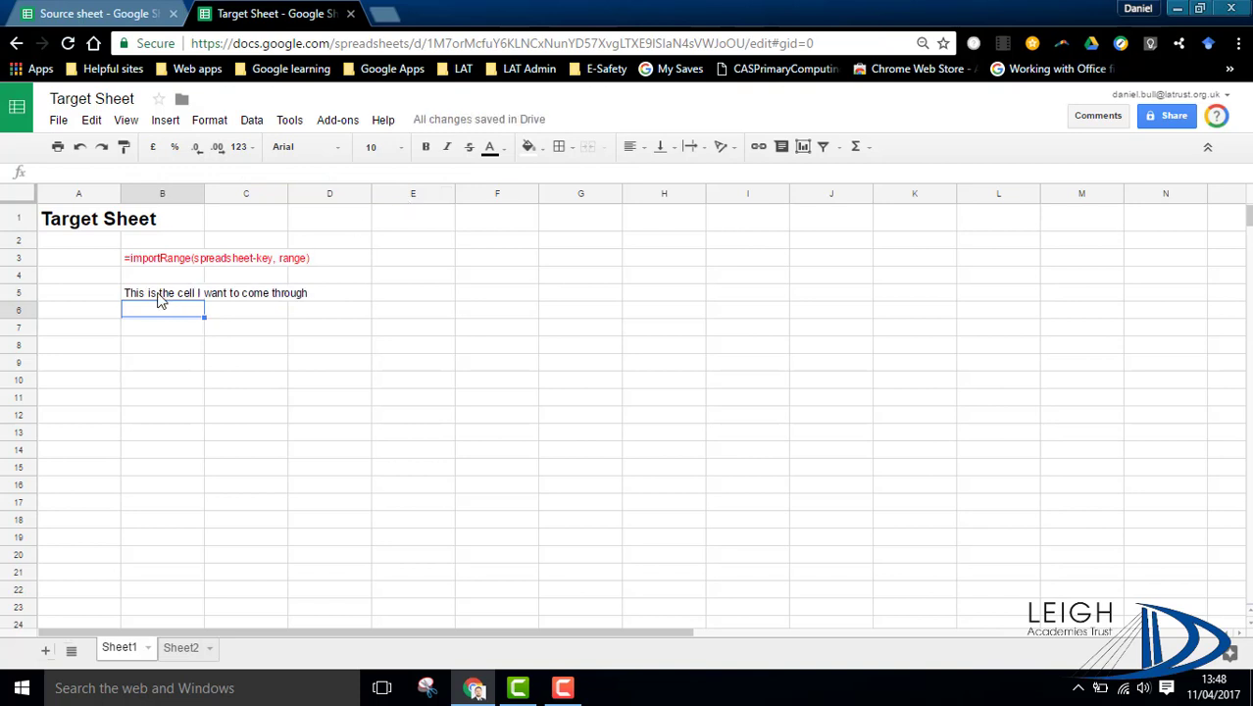
pyautogui.moveTo(180, 302)
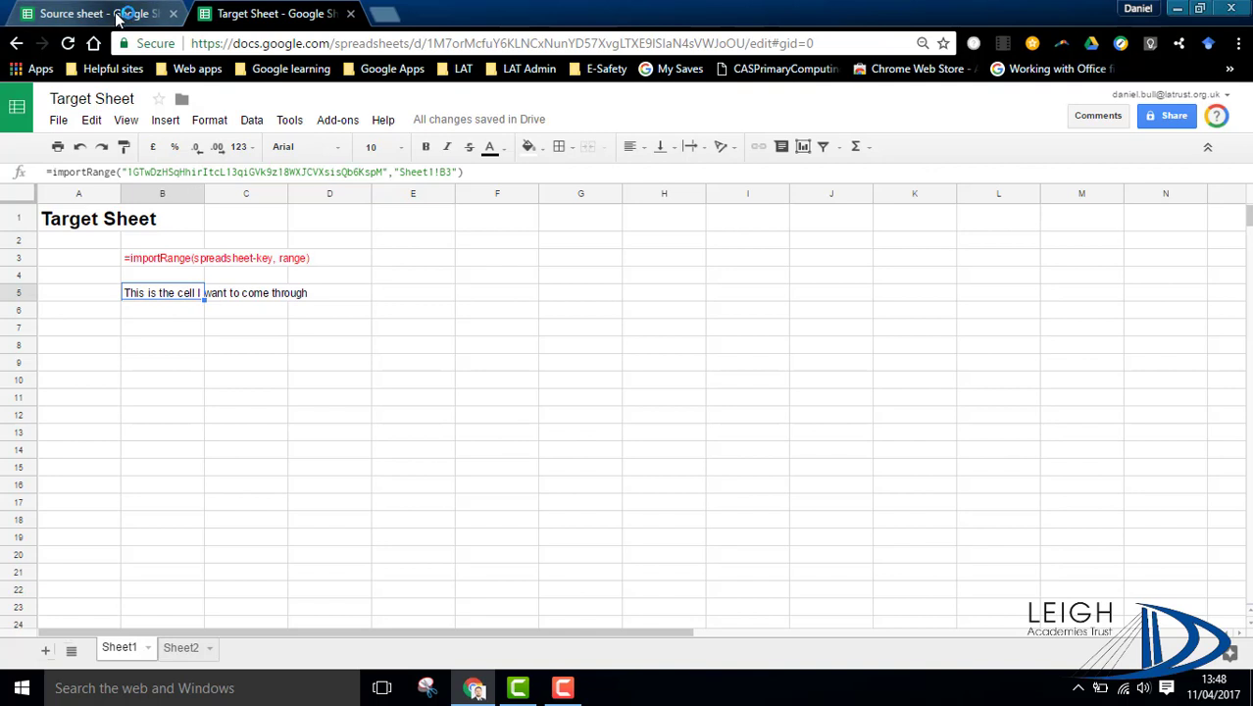
# Switch to the Source sheet to check its cells, then return to the Target Sheet
pyautogui.click(78, 12)
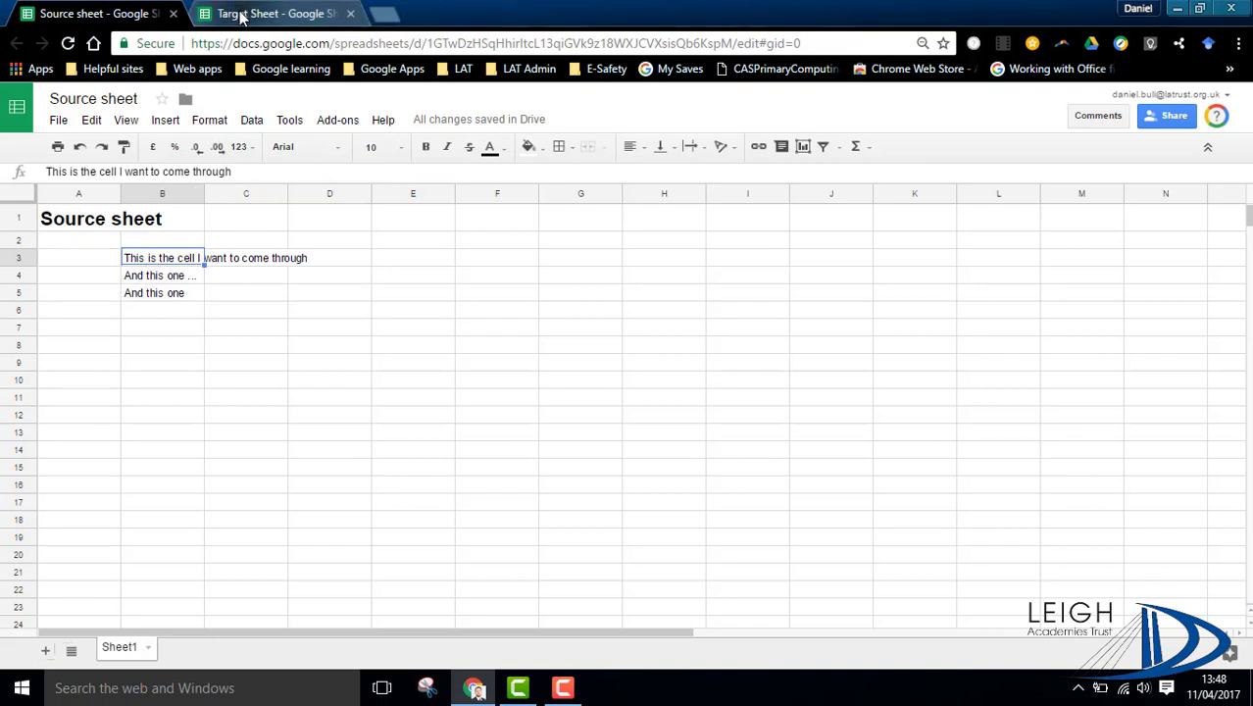
pyautogui.click(271, 12)
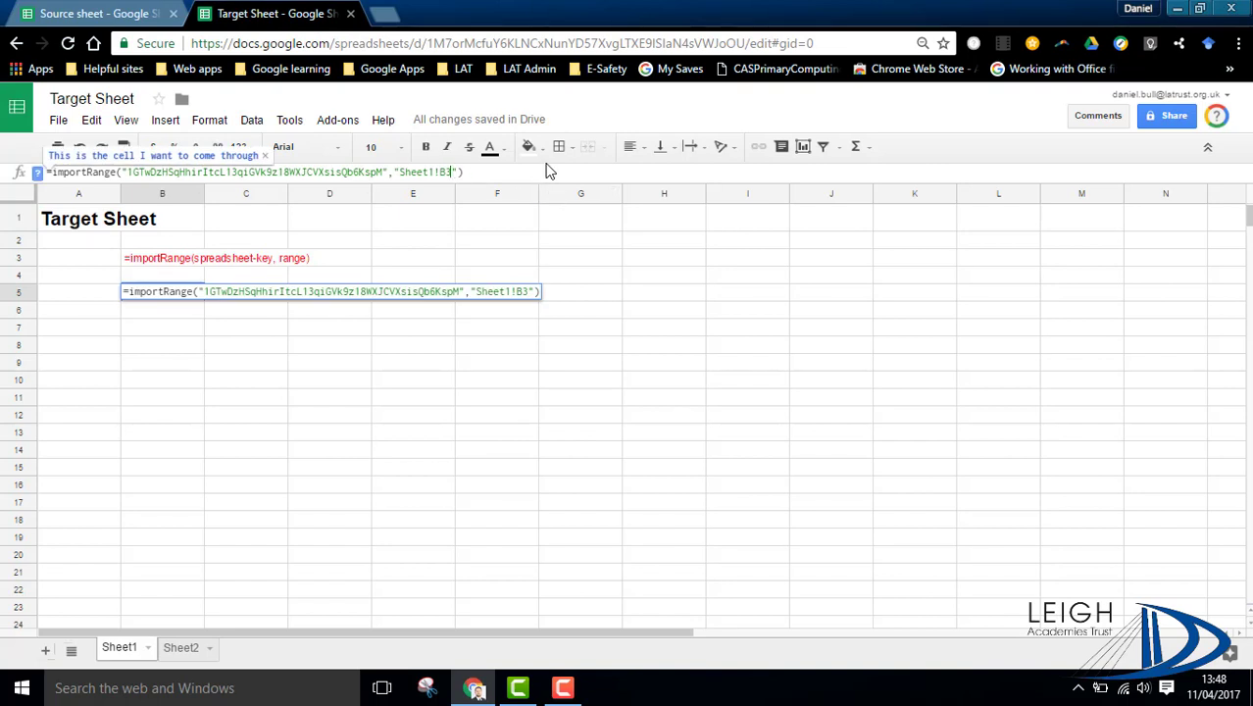
# Widen the imported range to Sheet1!B3:B5 and confirm the formula
pyautogui.write(':B5')
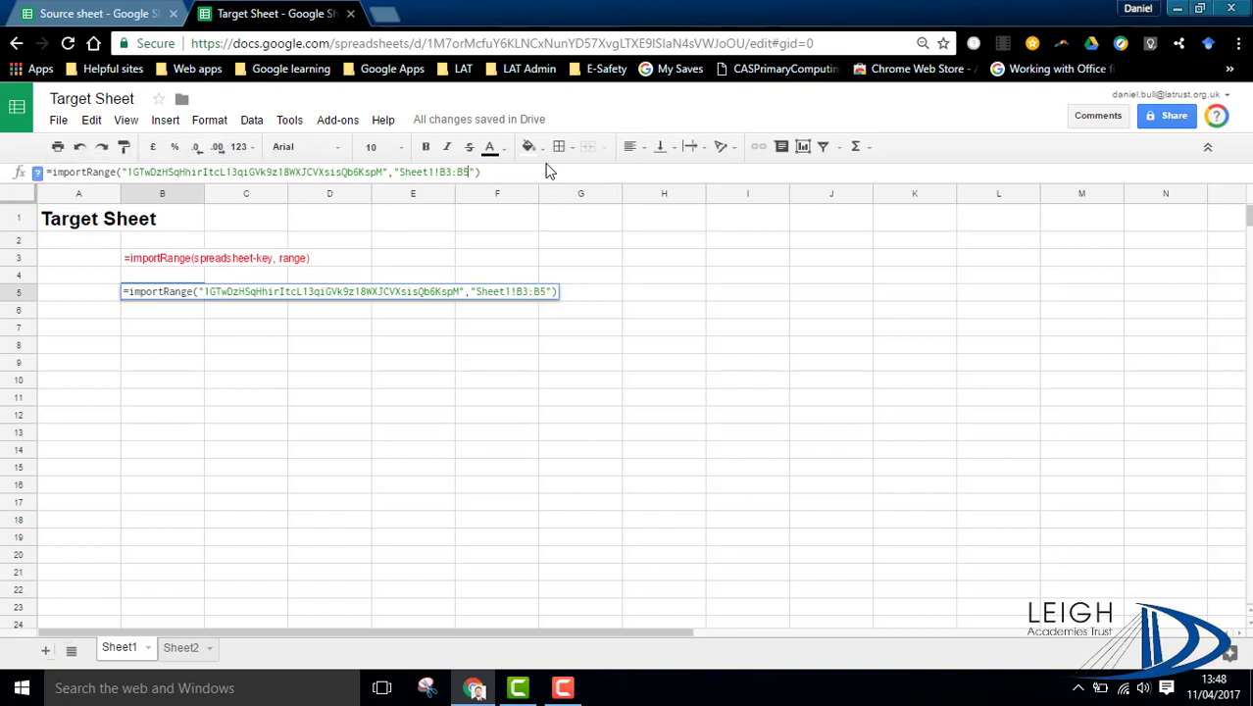
pyautogui.press('Enter')
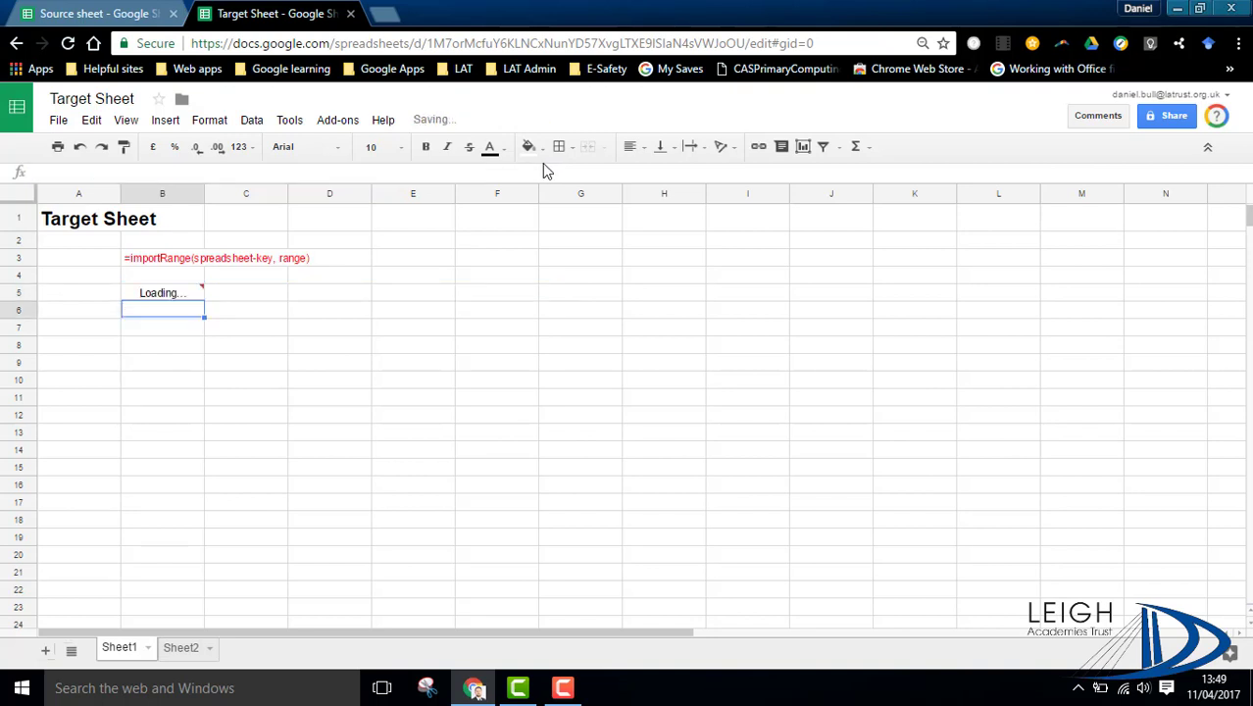